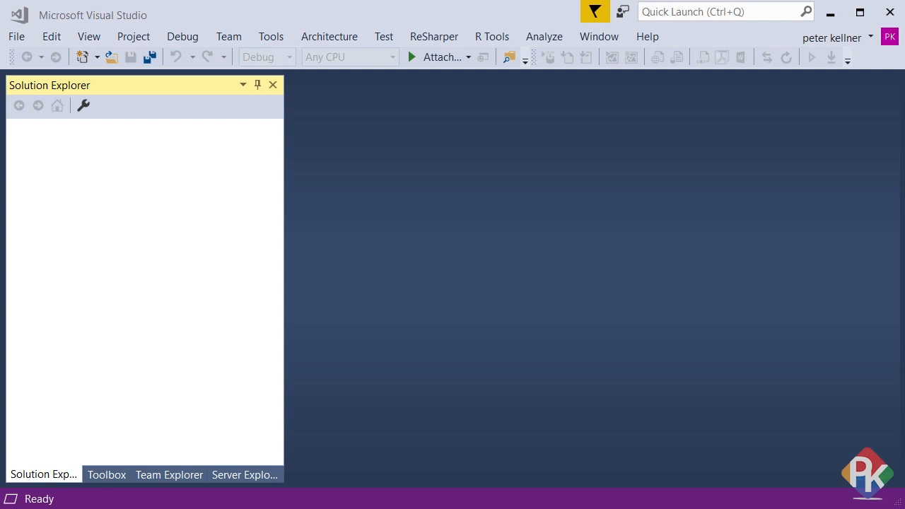
Create an ASP.NET Core Web Application project named WebApp with Configure for HTTPS unchecked
left_click(15, 36)
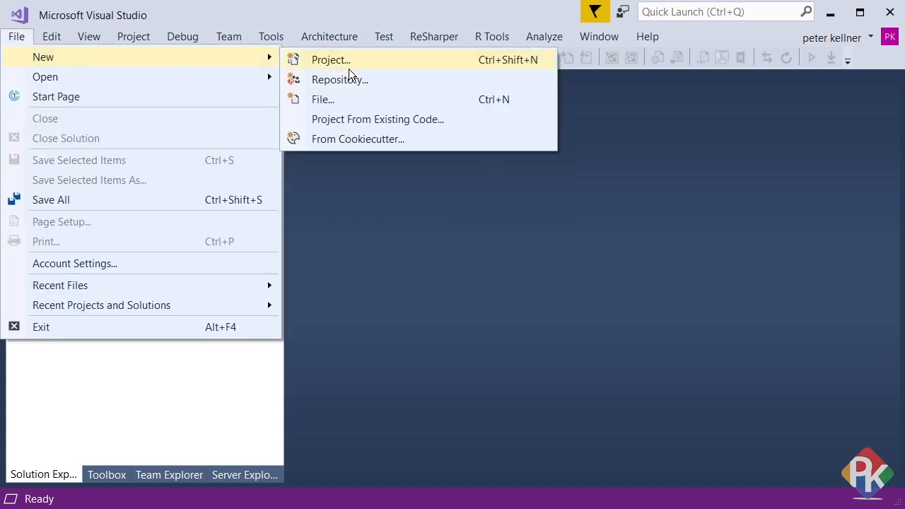
left_click(331, 59)
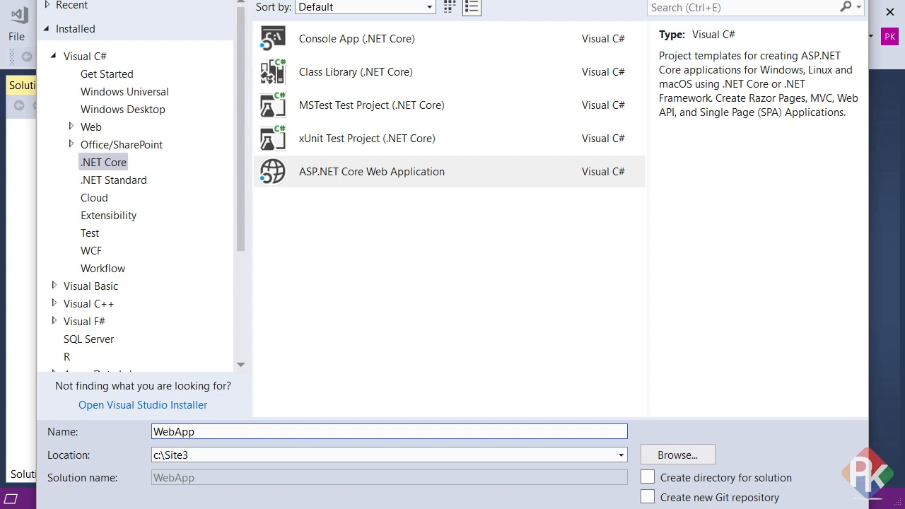
left_click(371, 171)
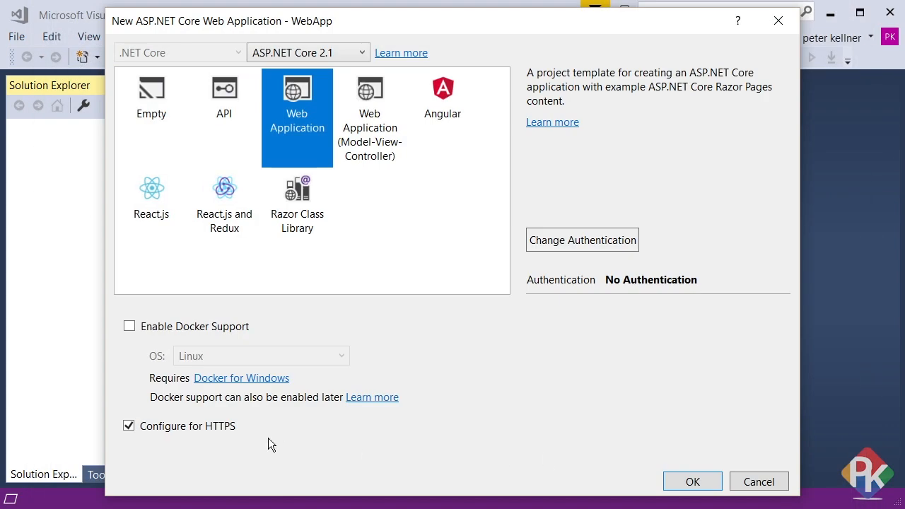
left_click(128, 425)
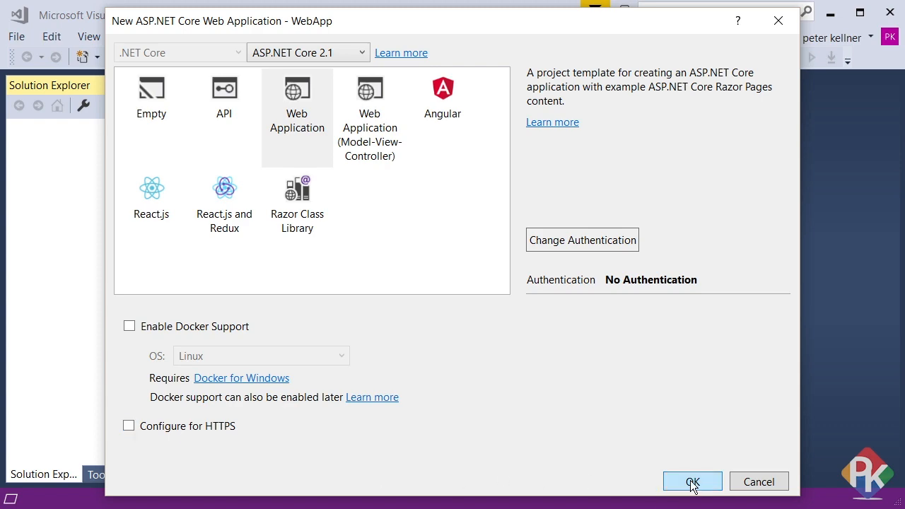
left_click(693, 480)
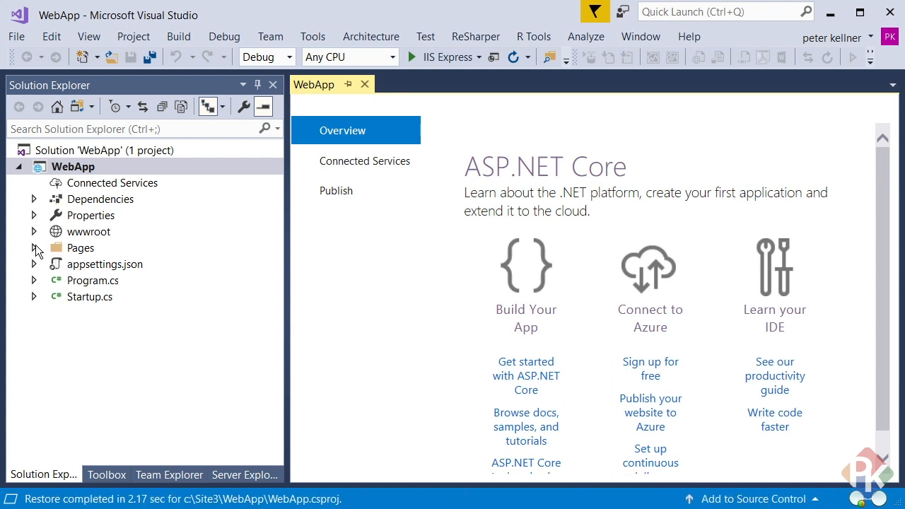
Add a RatingControl folder under Pages/Components and start adding the RatingControlViewComponent class to it
left_click(34, 248)
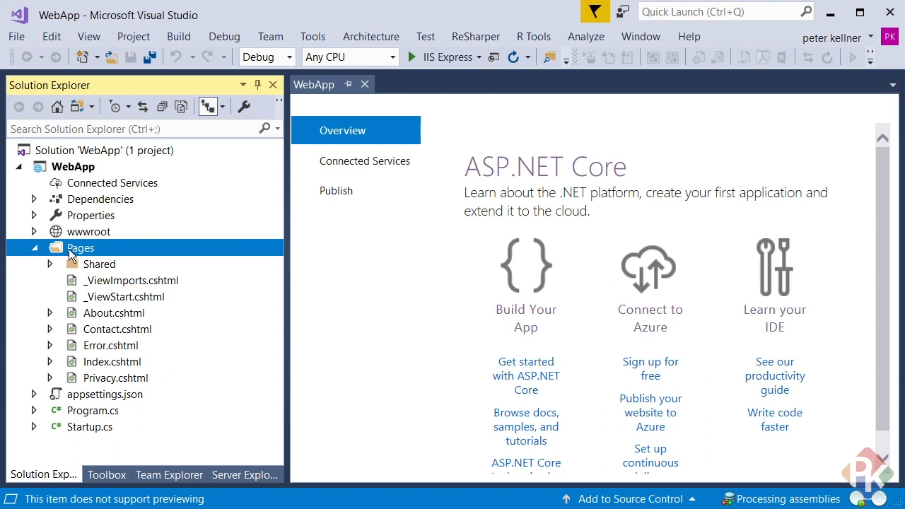
mouse_move(167, 258)
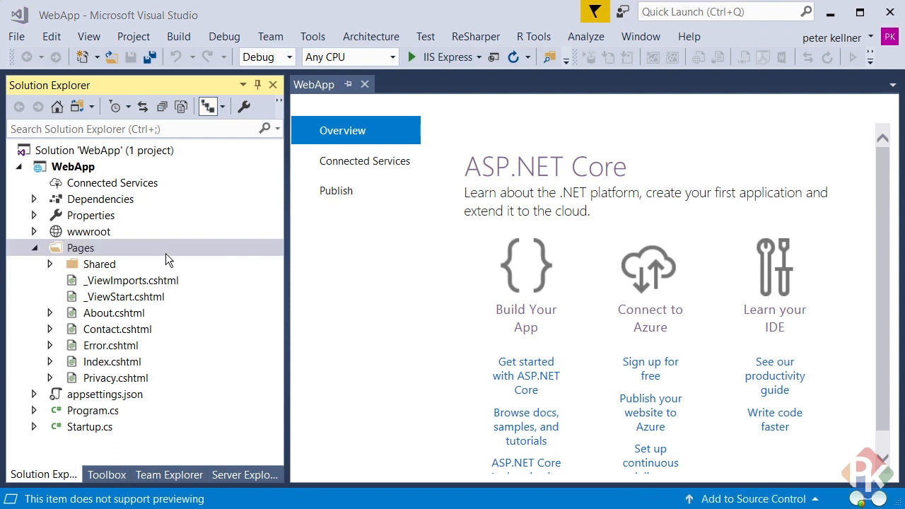
left_click(79, 248)
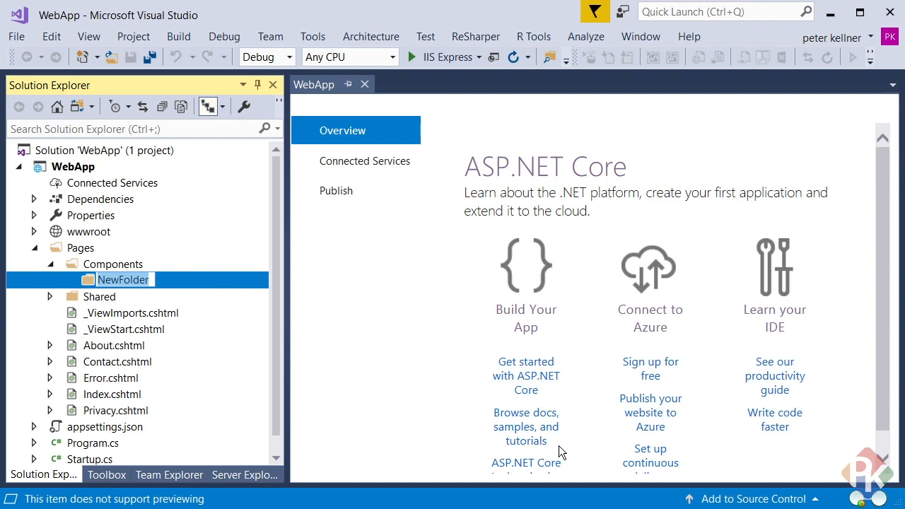
type("RatingControl")
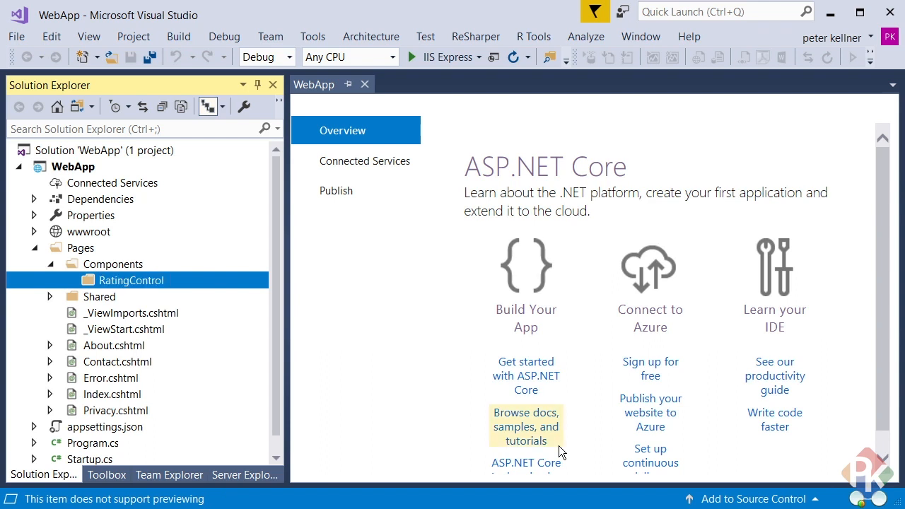
right_click(130, 280)
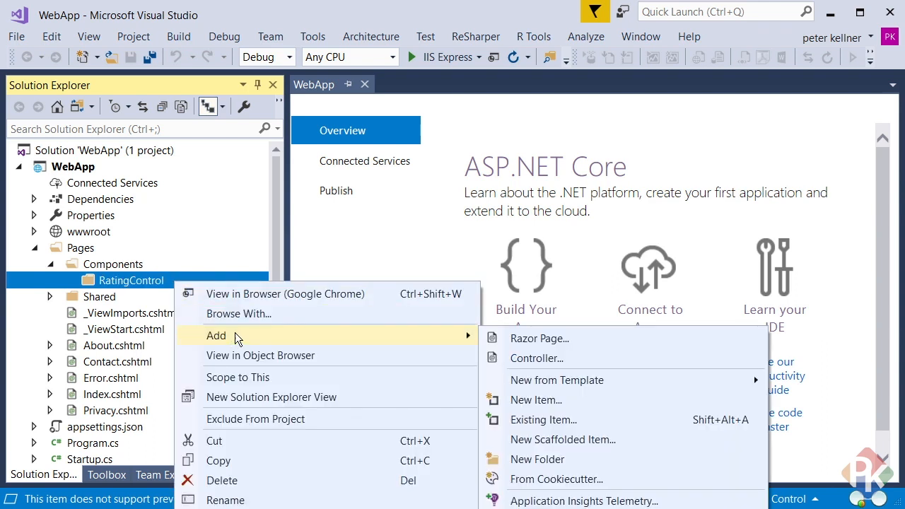
left_click(534, 398)
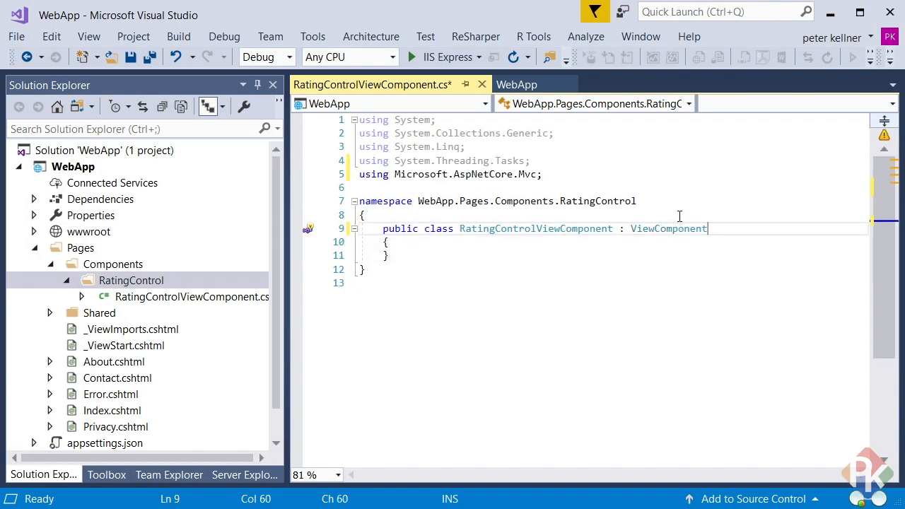
Write a constructor and Invoke(string ratingControlType) returning View("Default", ratingControlType)
double_click(667, 229)
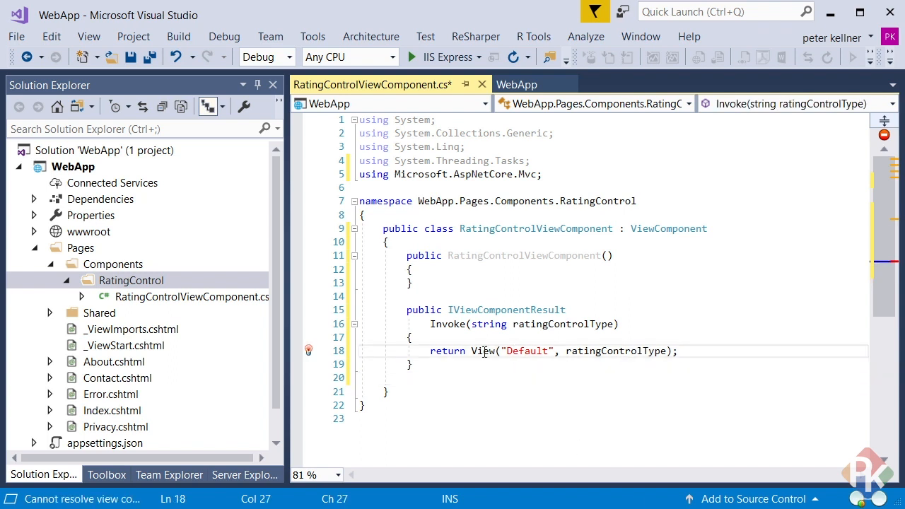
left_click(309, 350)
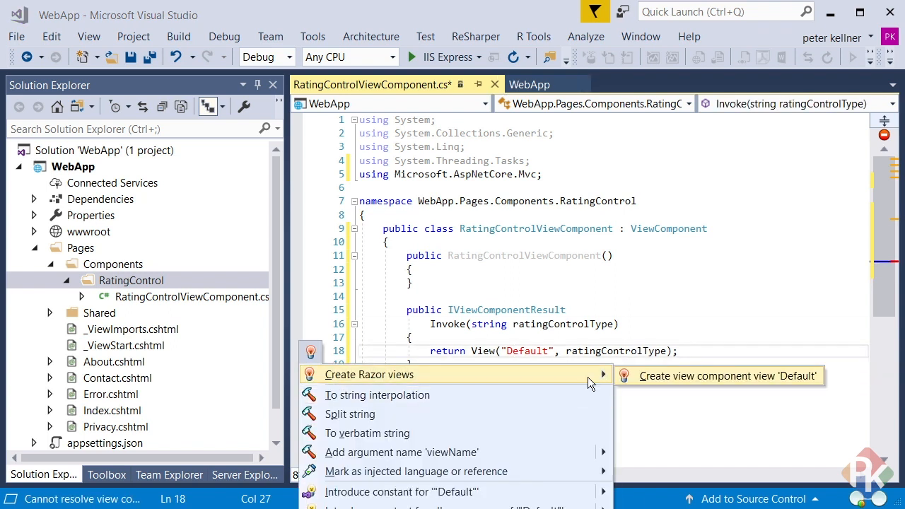
left_click(728, 376)
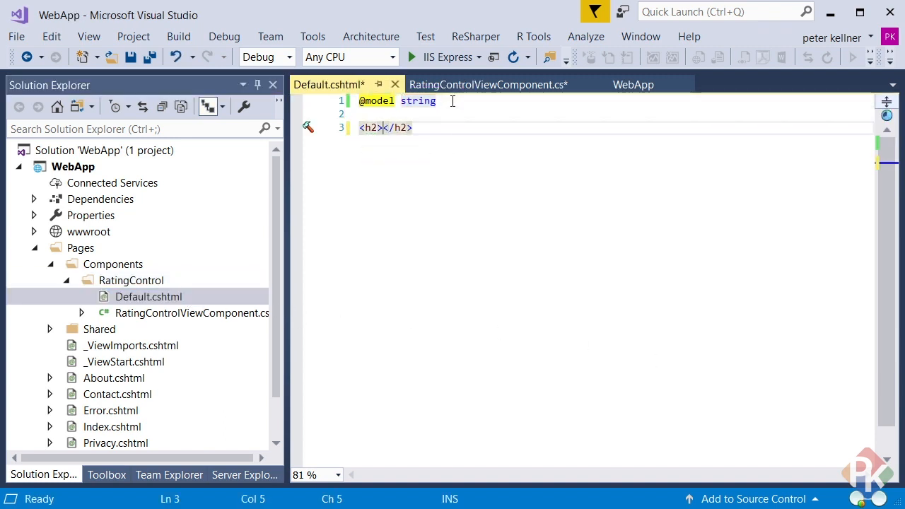
type("@Model")
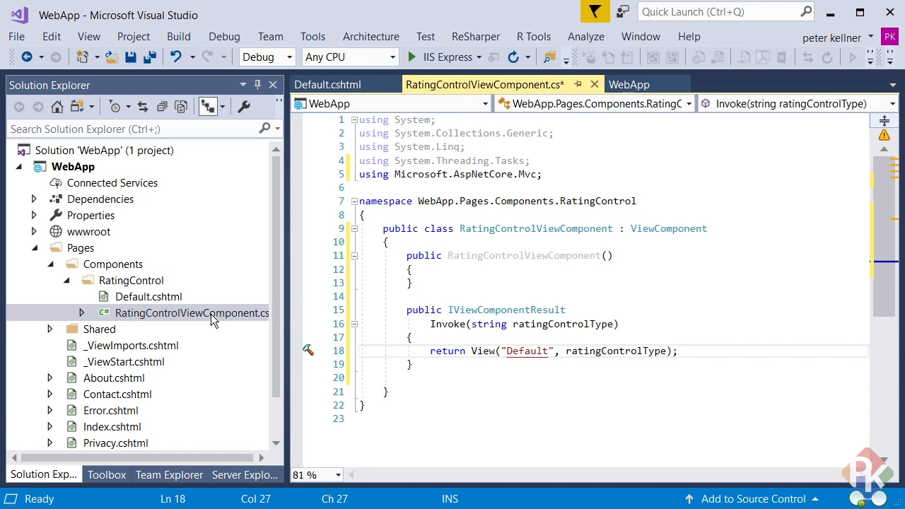
Set up a Razor page named RatingControlInvokeAsync with no PageModel class and no layout page
right_click(79, 248)
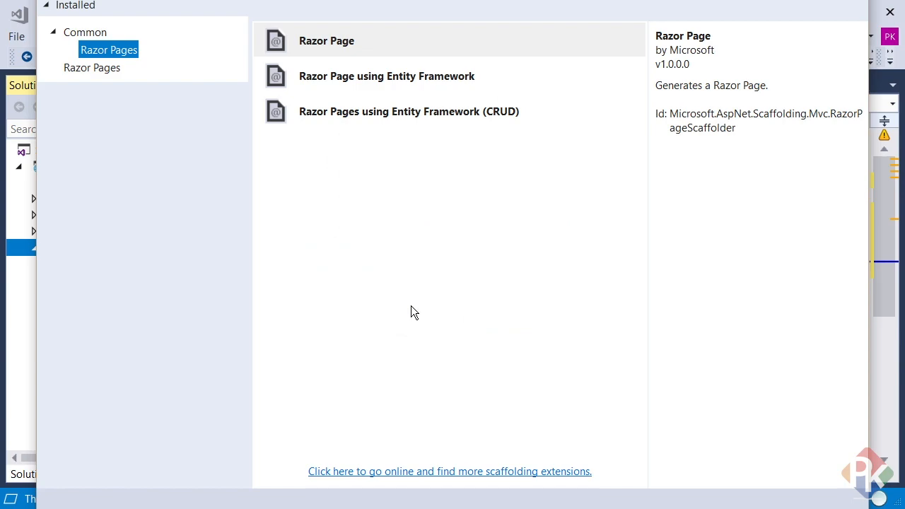
left_click(325, 40)
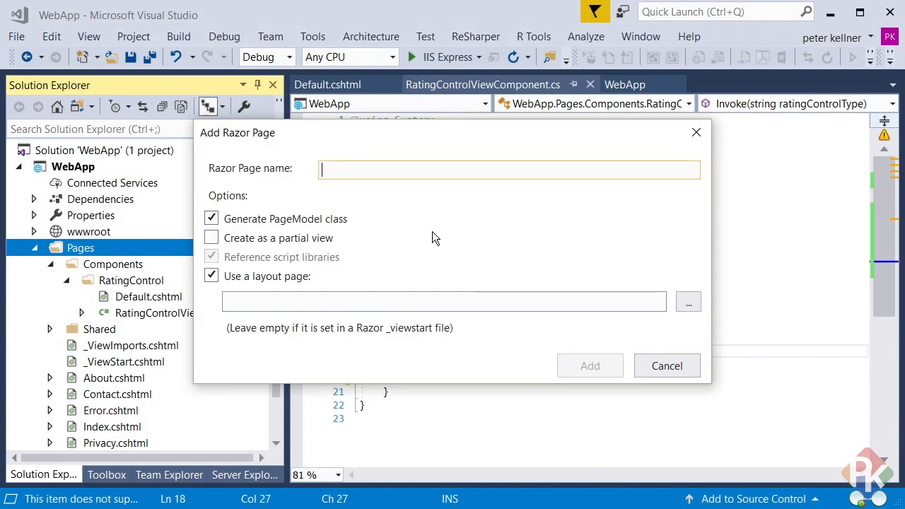
type("RatingControlInvokeAsync")
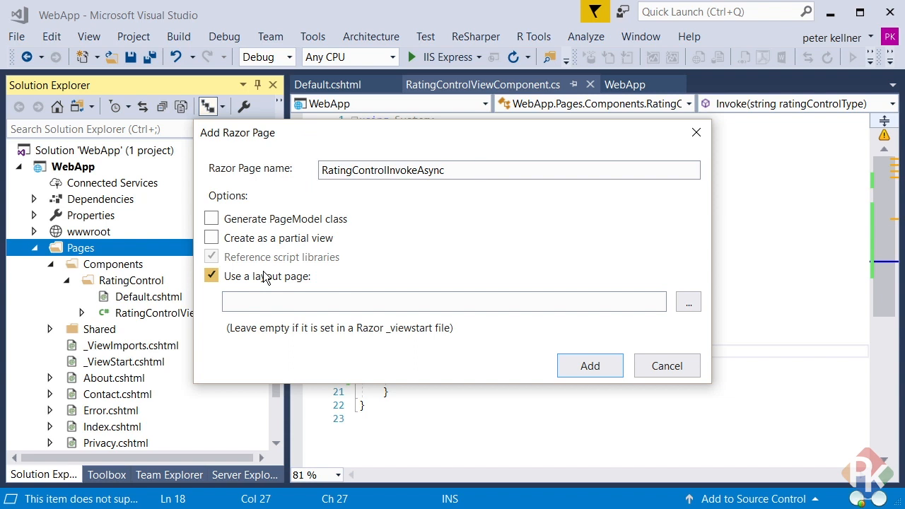
left_click(210, 276)
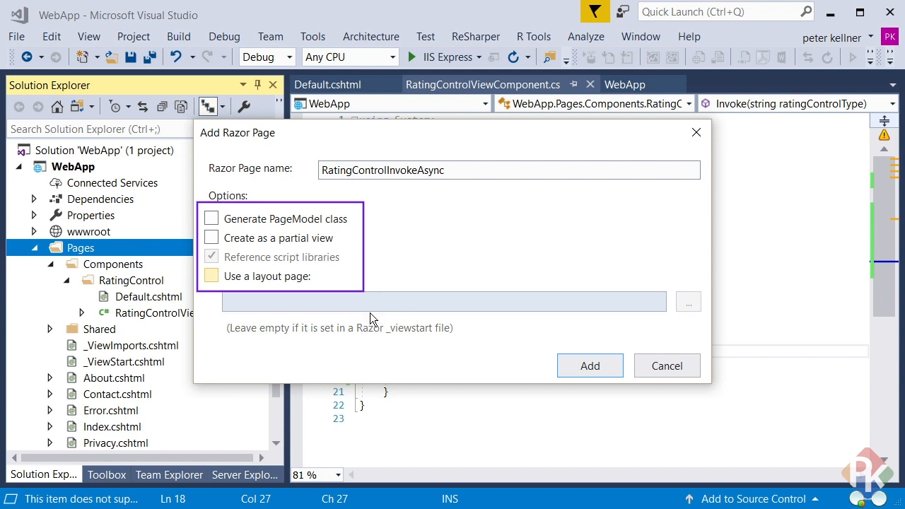
Add the RatingControlInvokeAsync.cshtml page to the Pages folder
left_click(588, 365)
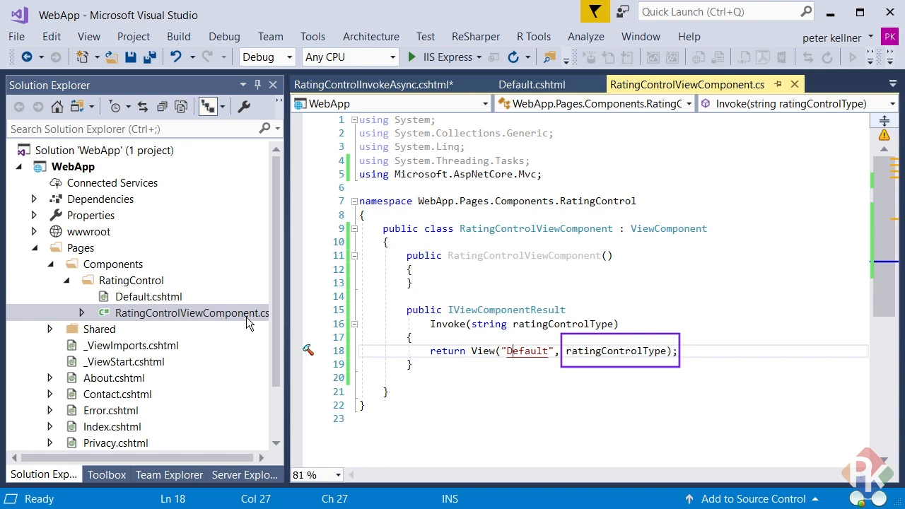
mouse_move(144, 302)
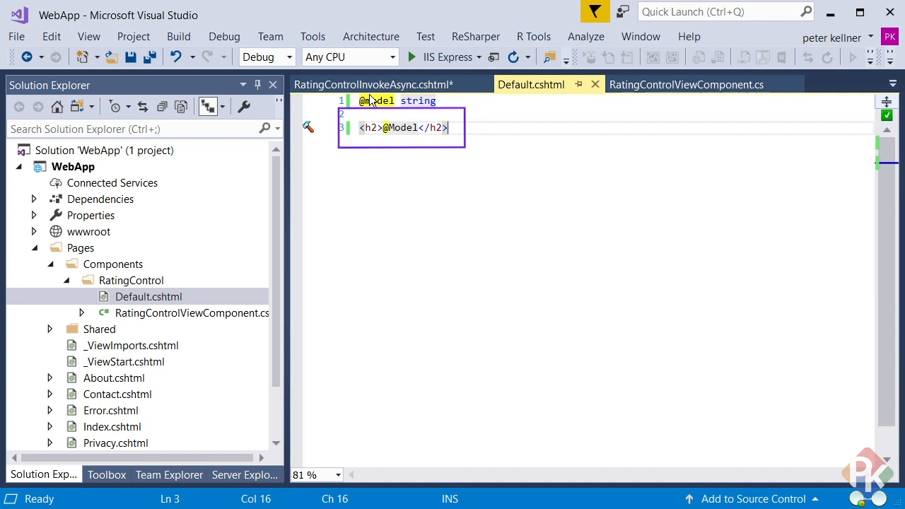
Start the web app without debugging, then begin another Razor page named RatingDemoTagHelper
left_click(223, 36)
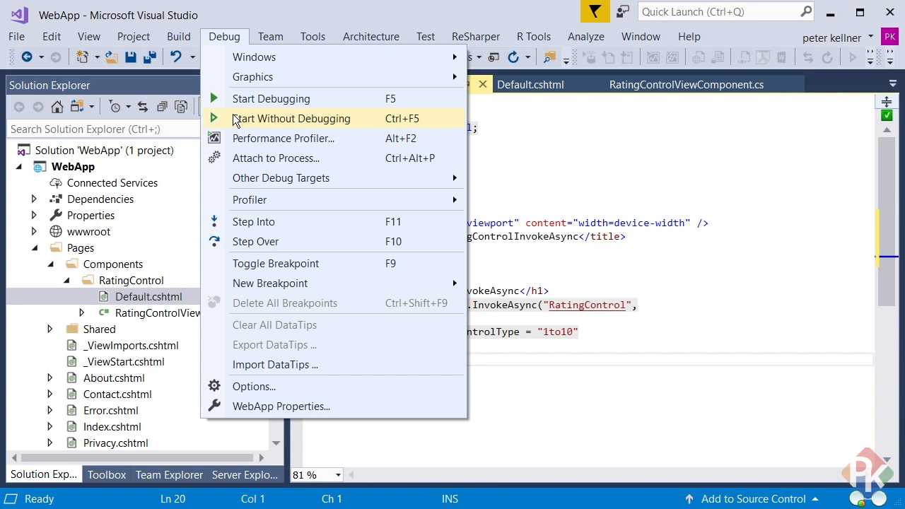
left_click(291, 118)
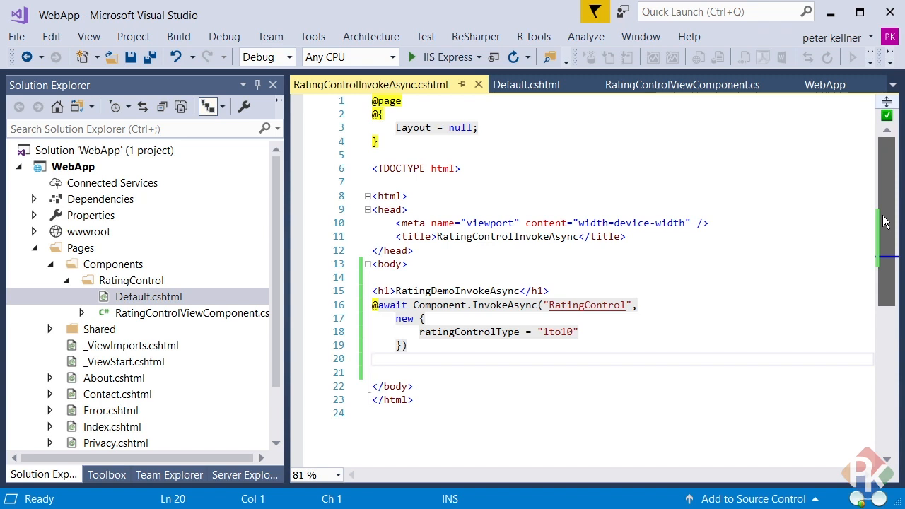
left_click(374, 359)
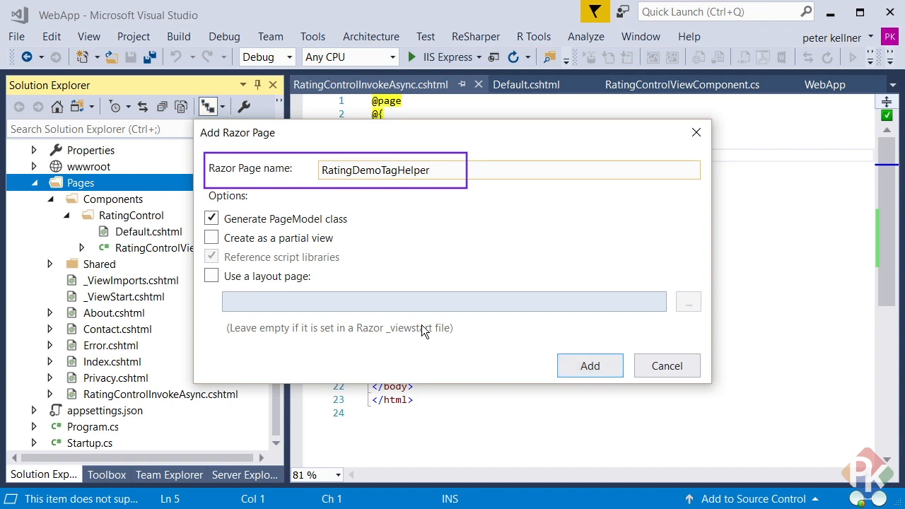
left_click(211, 217)
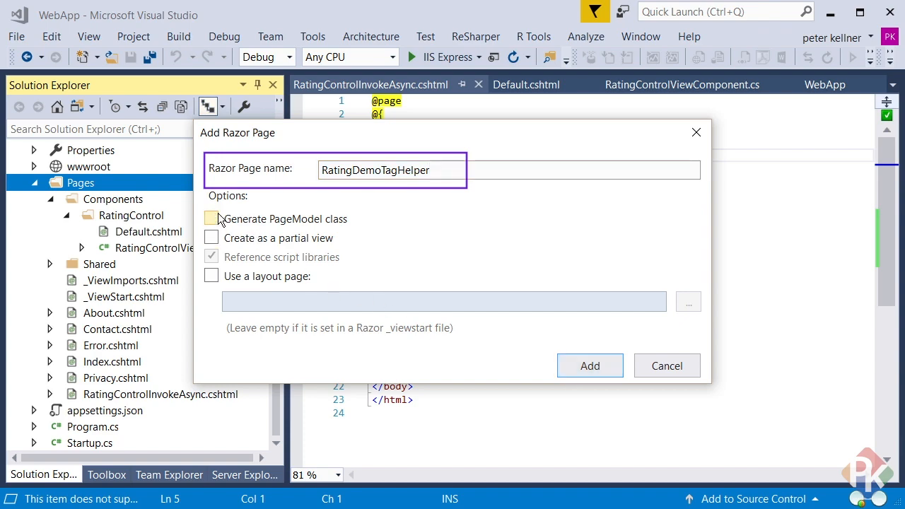
left_click(590, 365)
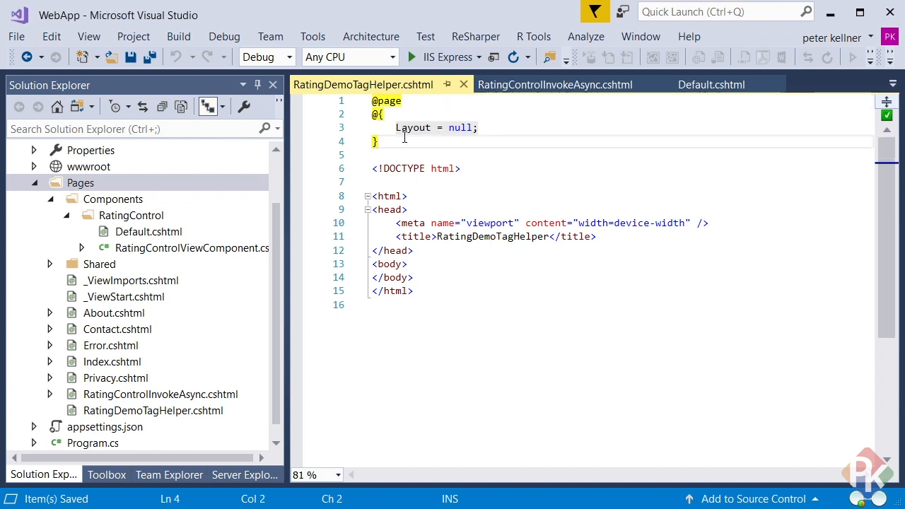
type("@addTagHelper *, WebApp")
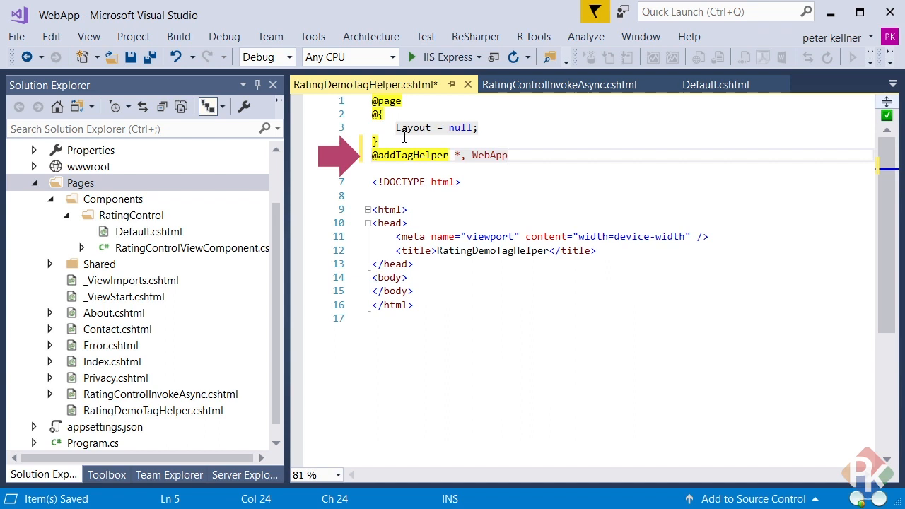
Insert a vc:rating-control tag with rating-control-type "1to10" inside the page body
left_click(405, 277)
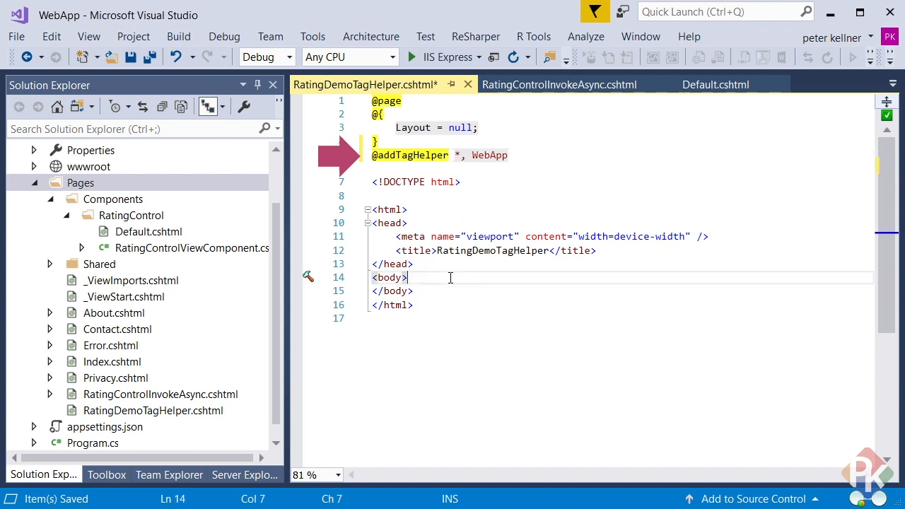
key("enter")
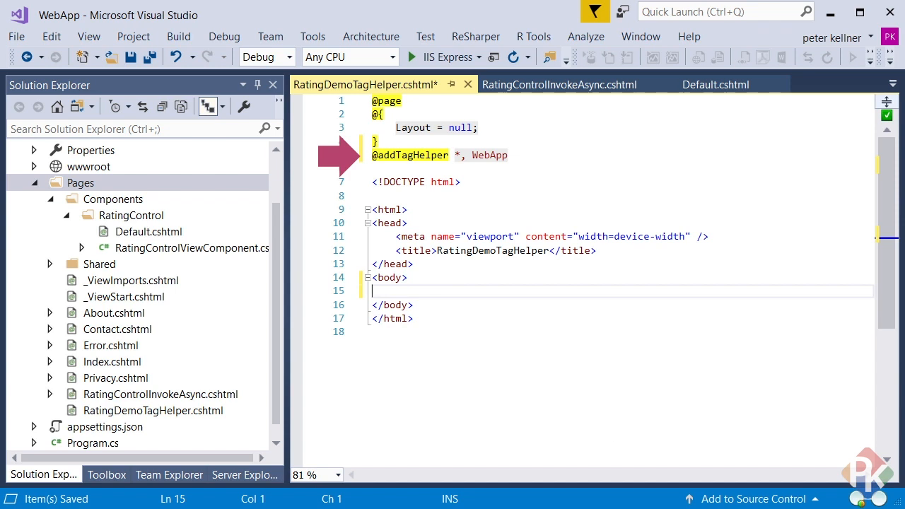
mouse_move(608, 433)
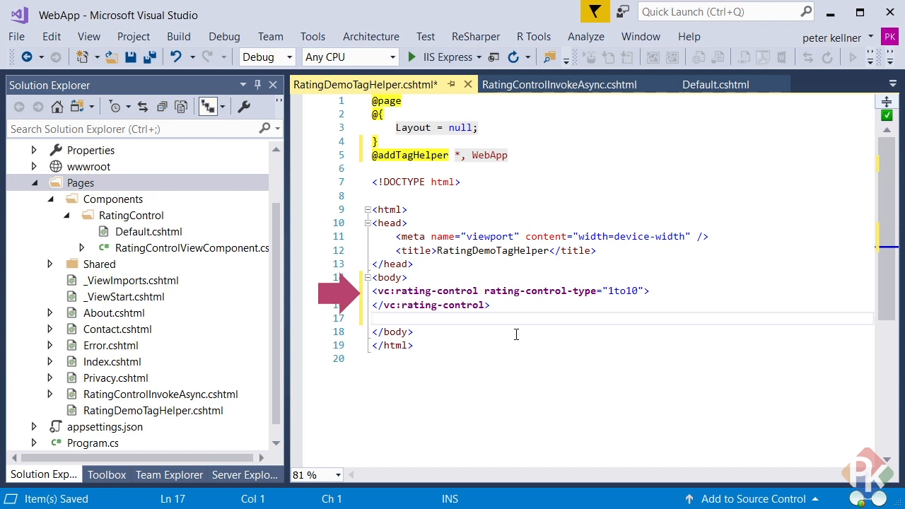
left_click(374, 319)
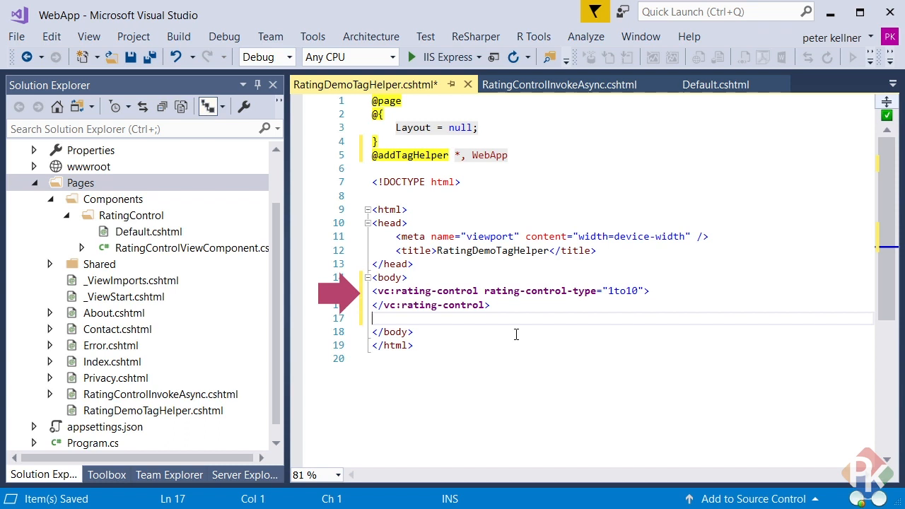
left_click(224, 37)
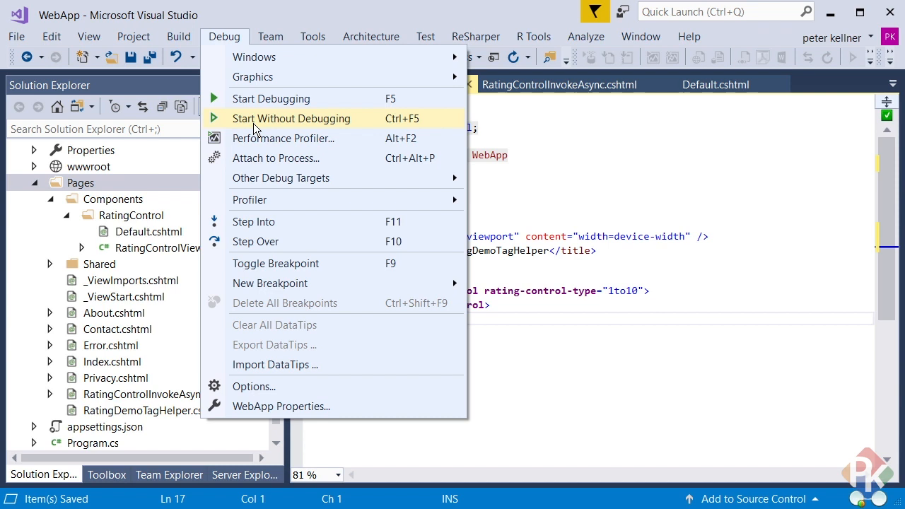
left_click(291, 119)
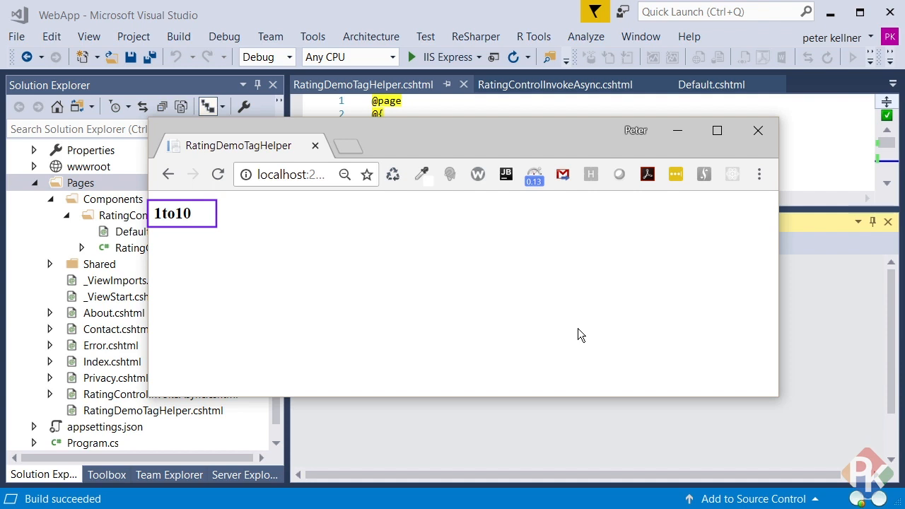
left_click(757, 130)
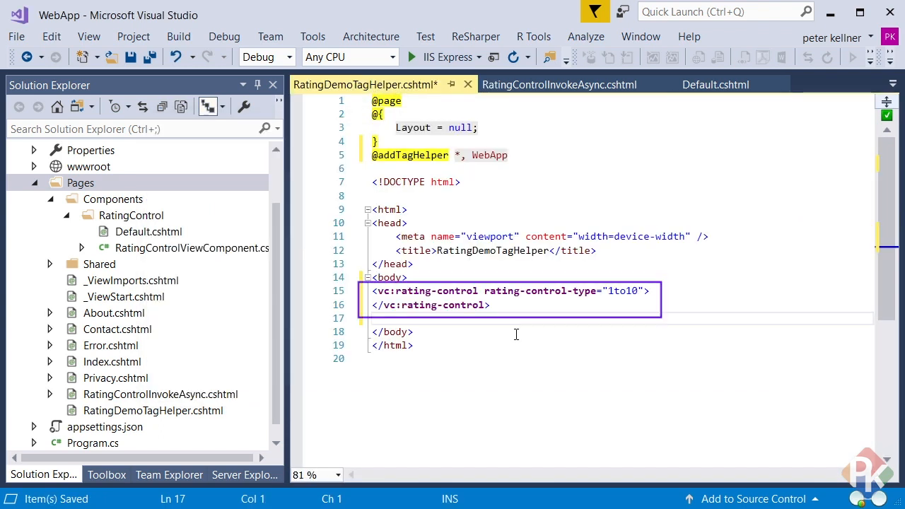
left_click(514, 333)
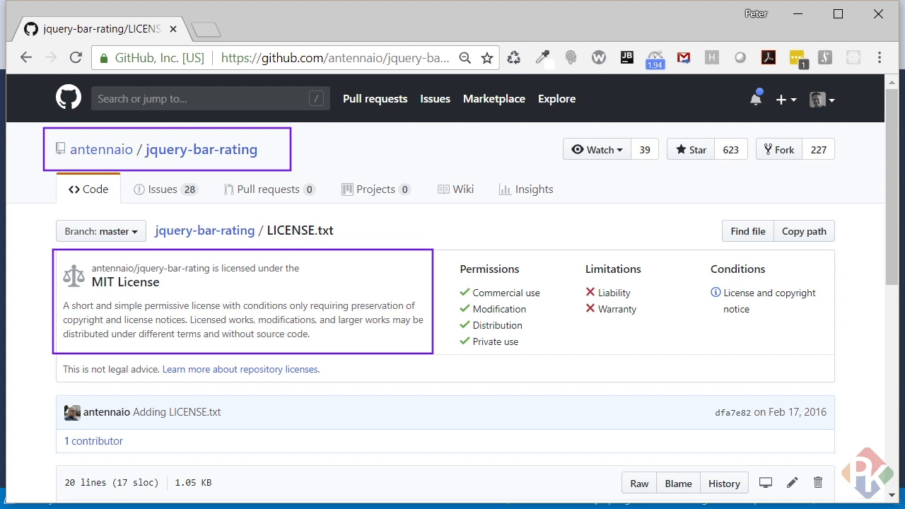
mouse_move(832, 43)
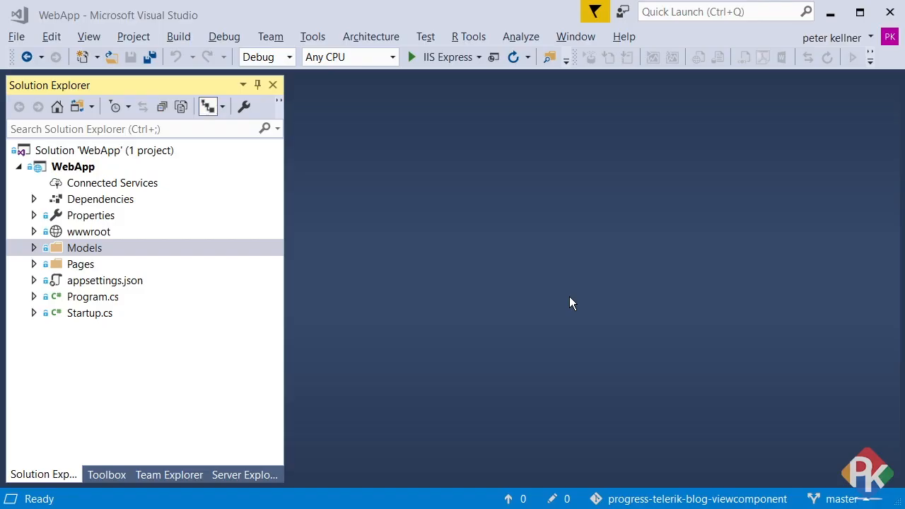
mouse_move(613, 319)
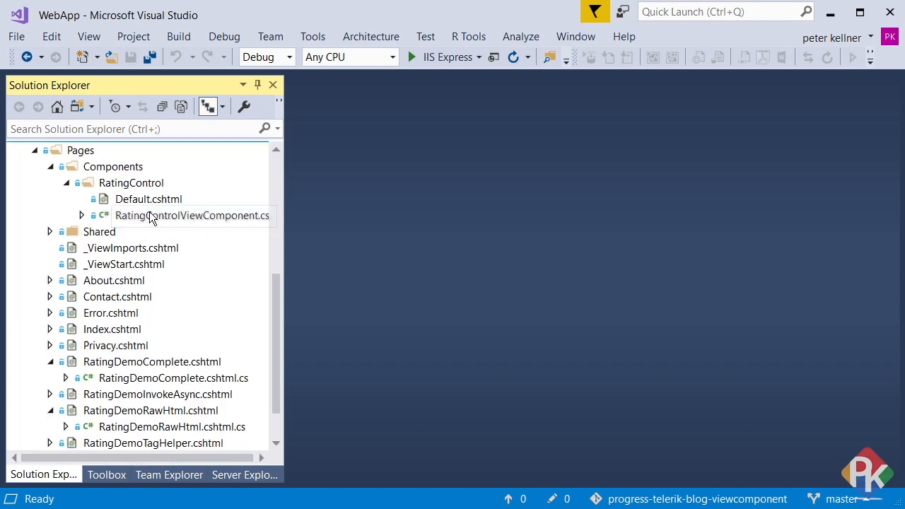
Show RatingControlViewComponent.cs at its Invoke method handling pill, 1to10 and movie types
double_click(191, 215)
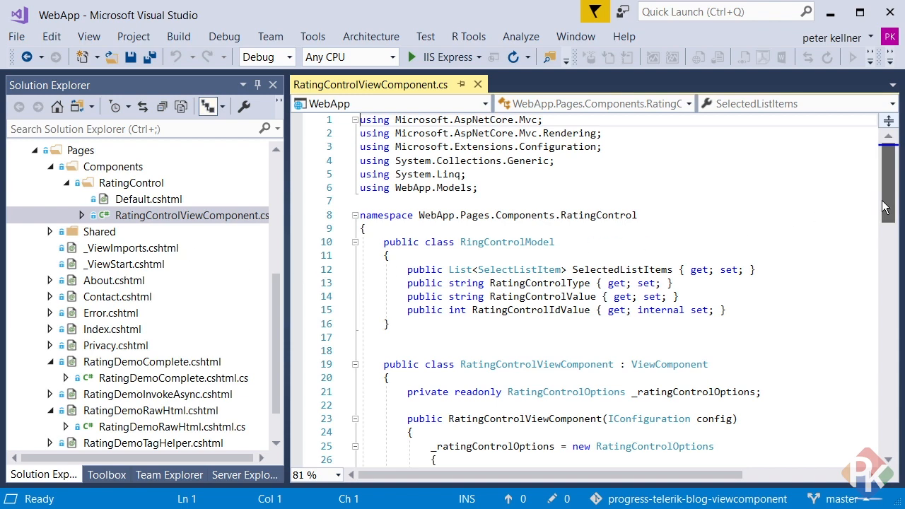
scroll("down", 3)
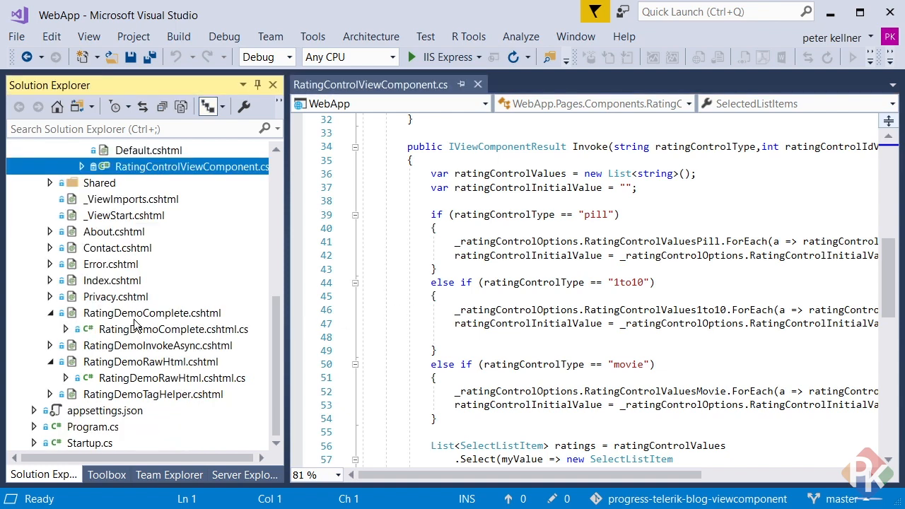
mouse_move(134, 323)
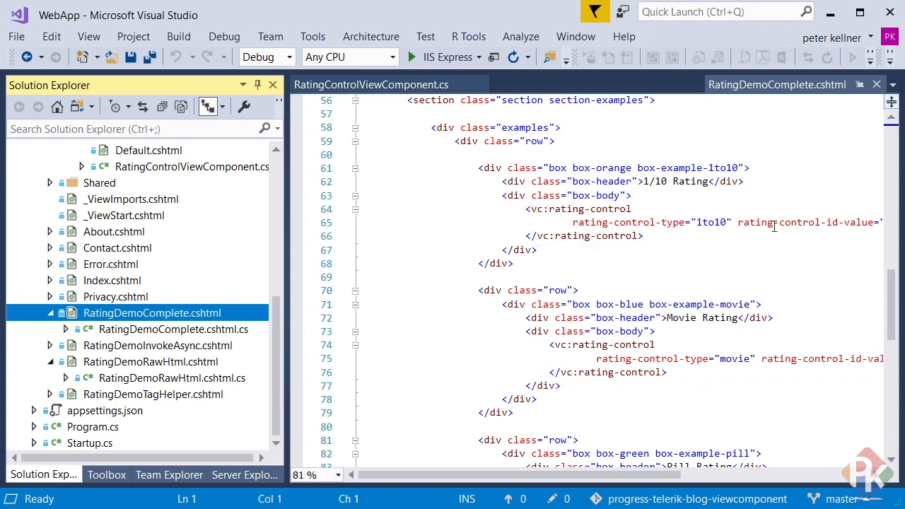
Wrap the 1to10 control's rating-control-id-value "101" onto its own line in RatingDemoComplete.cshtml
left_click(740, 222)
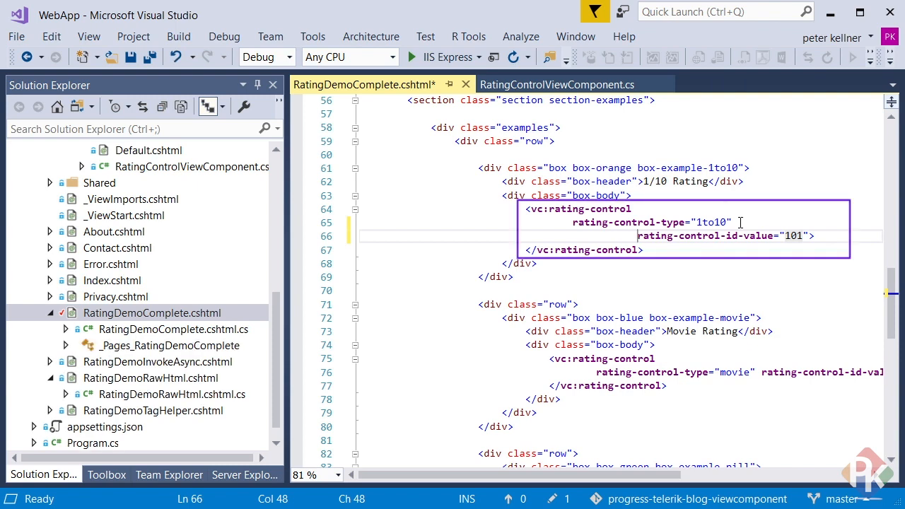
mouse_move(223, 37)
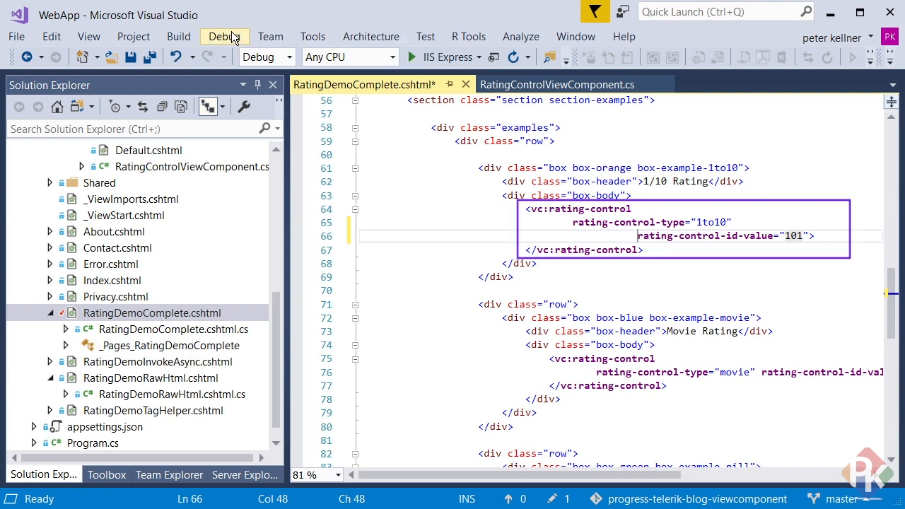
Run the complete rating demo in Chrome and select 8 on the 1/10 rating
left_click(410, 56)
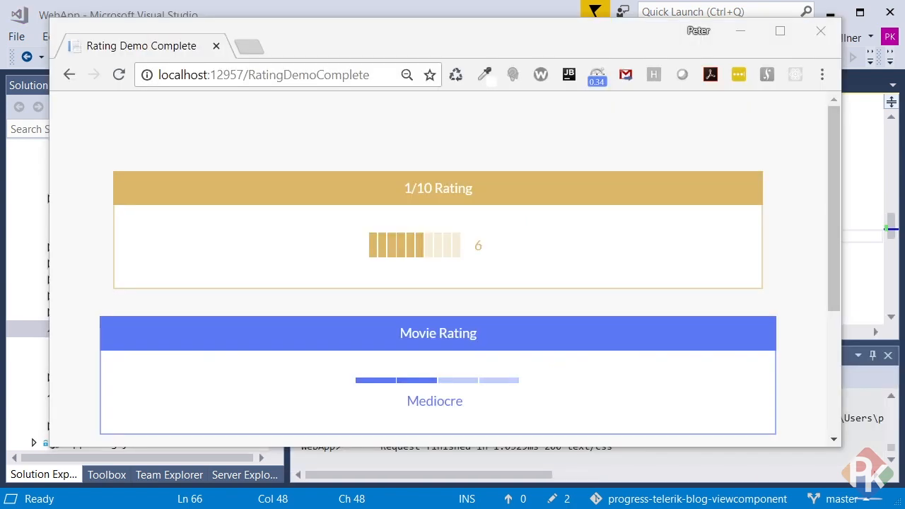
mouse_move(424, 295)
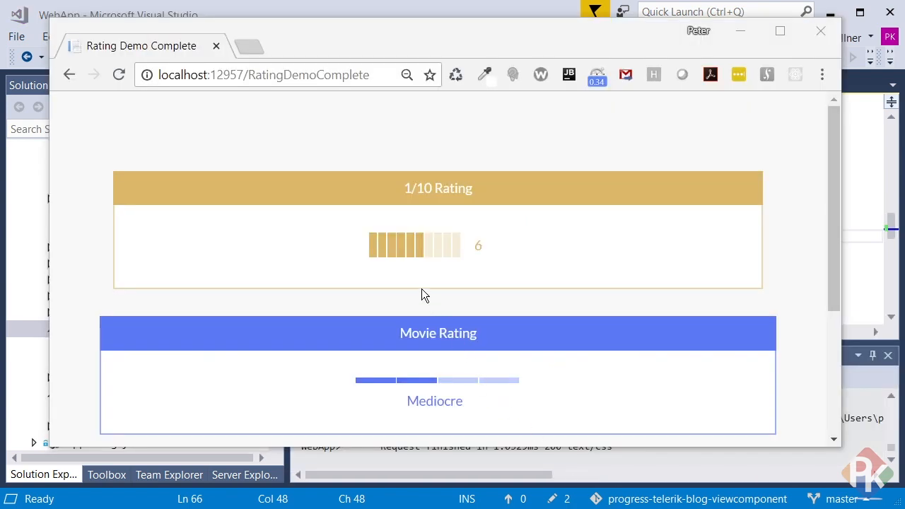
left_click(435, 246)
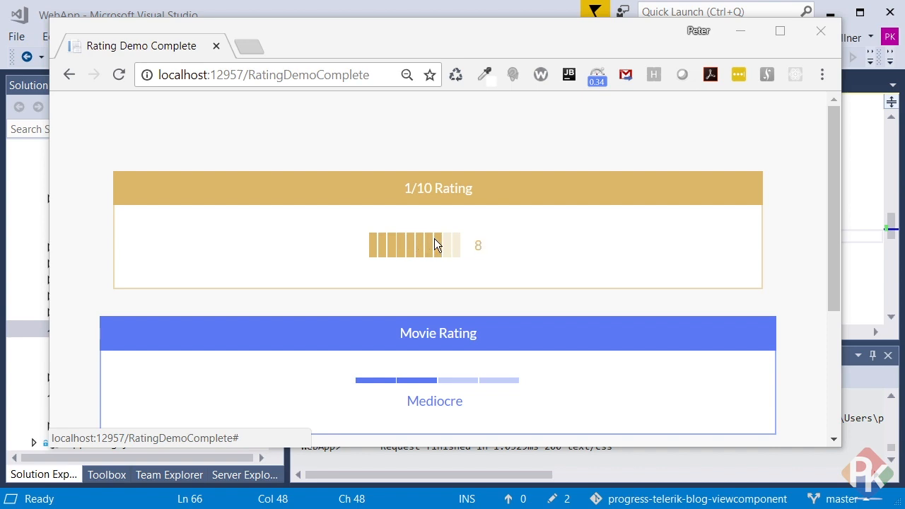
left_click(424, 246)
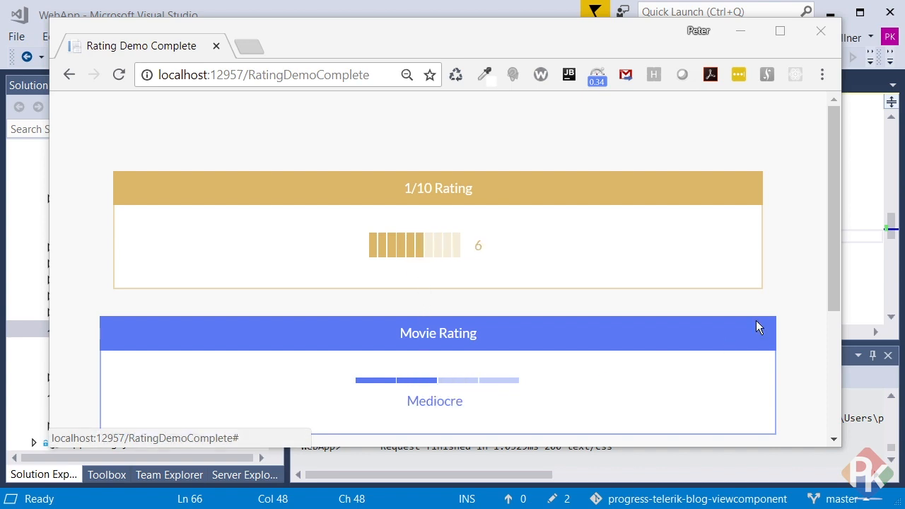
Choose E on the Pill Rating and acknowledge the 'Selected rating: E id-value: 103' alert
scroll("down", 3)
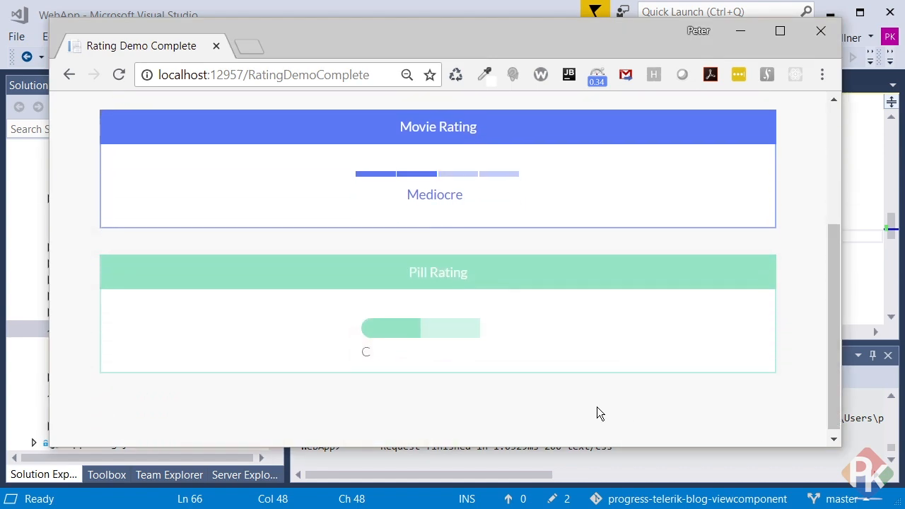
left_click(444, 328)
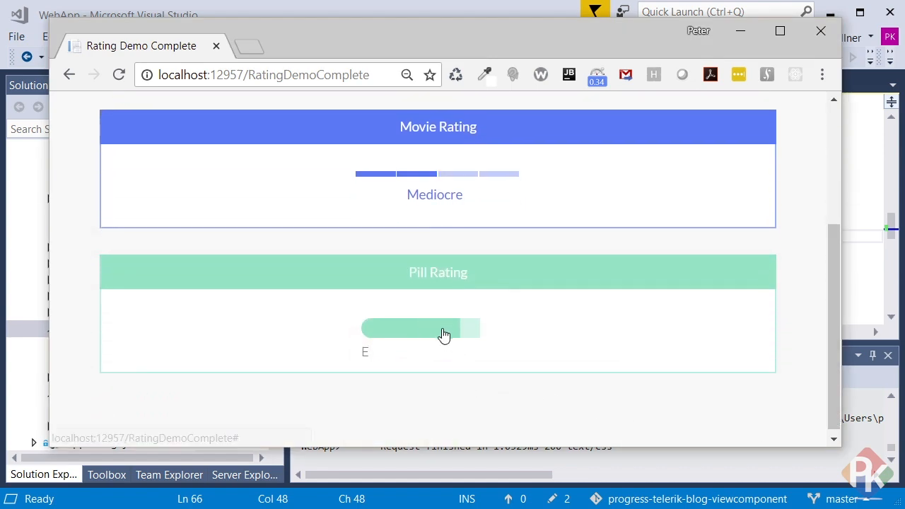
left_click(443, 328)
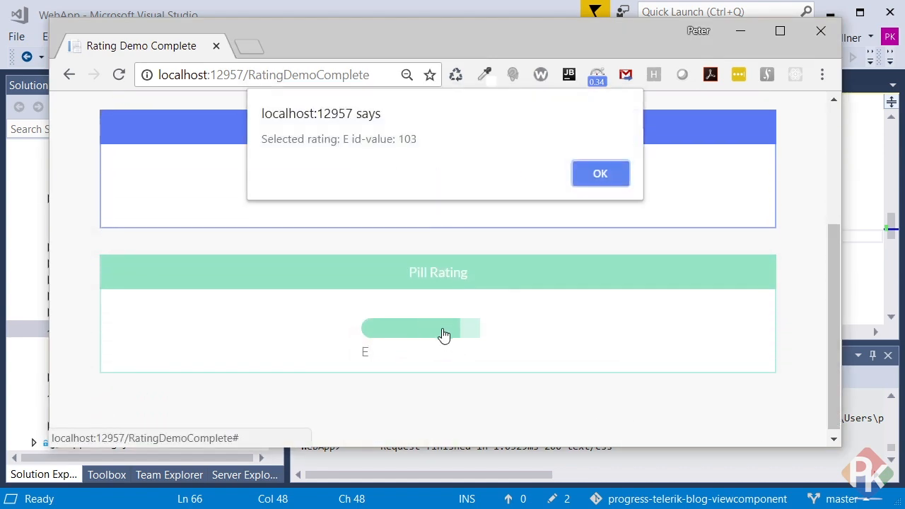
mouse_move(435, 329)
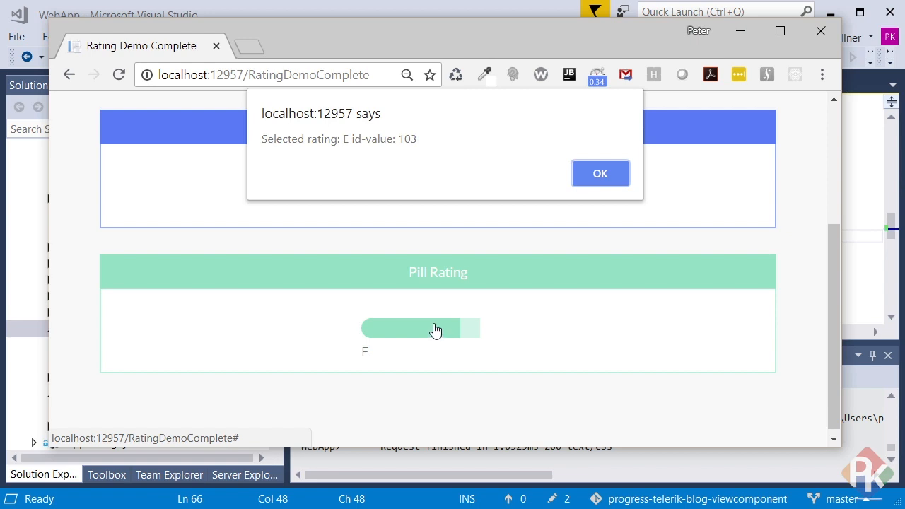
mouse_move(427, 324)
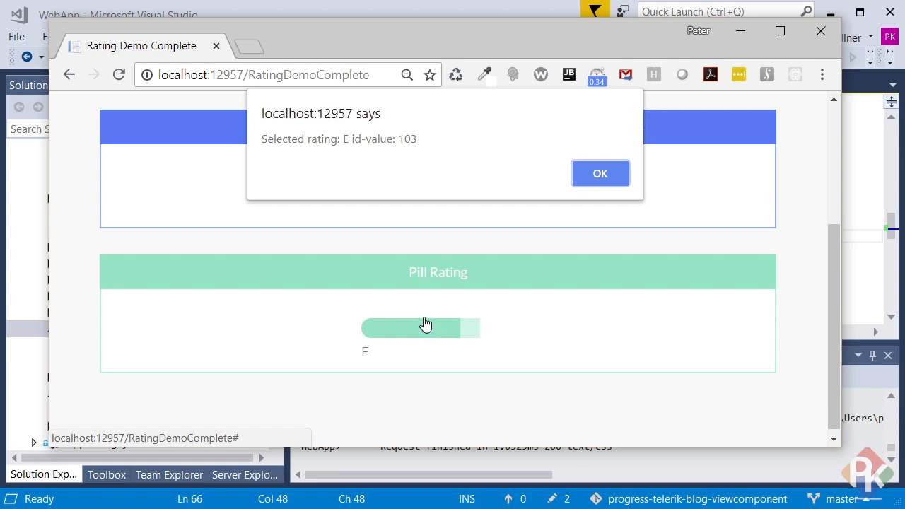
left_click(599, 172)
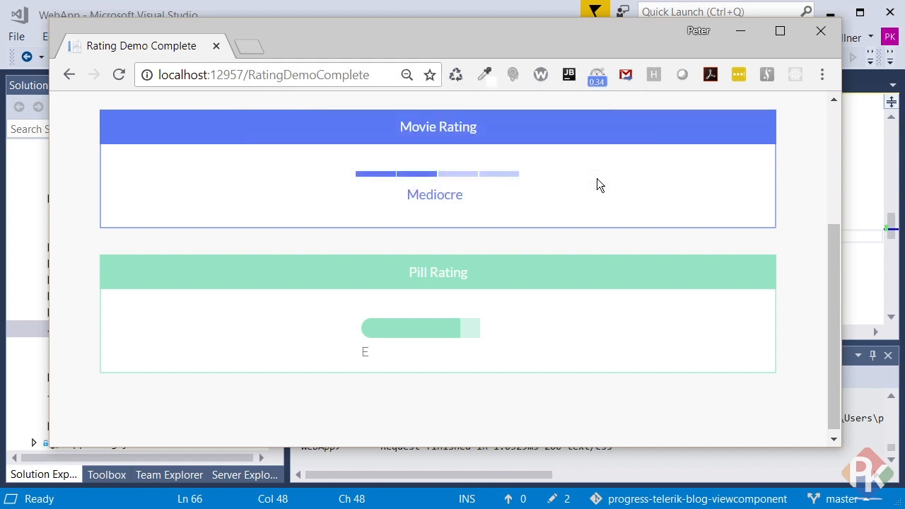